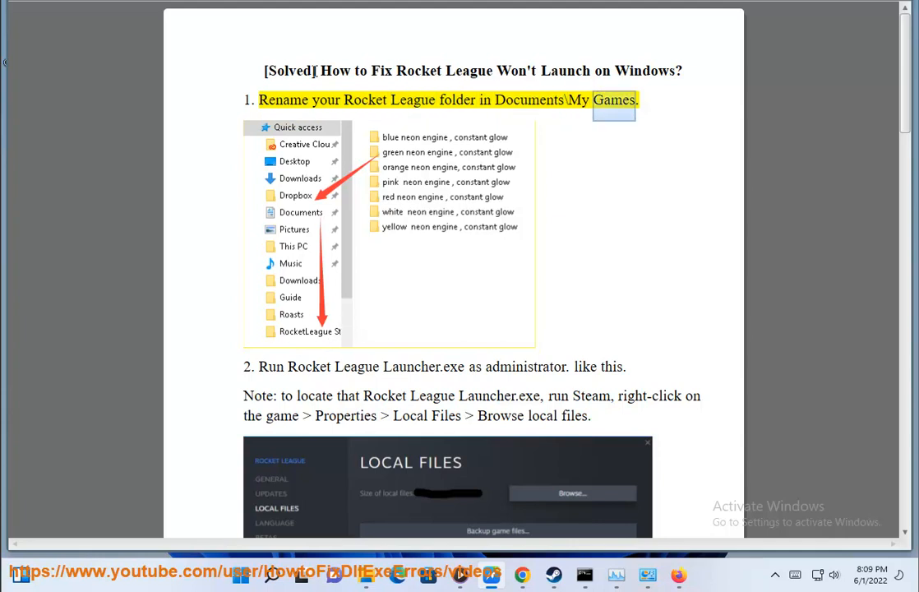
mouse_move(365, 575)
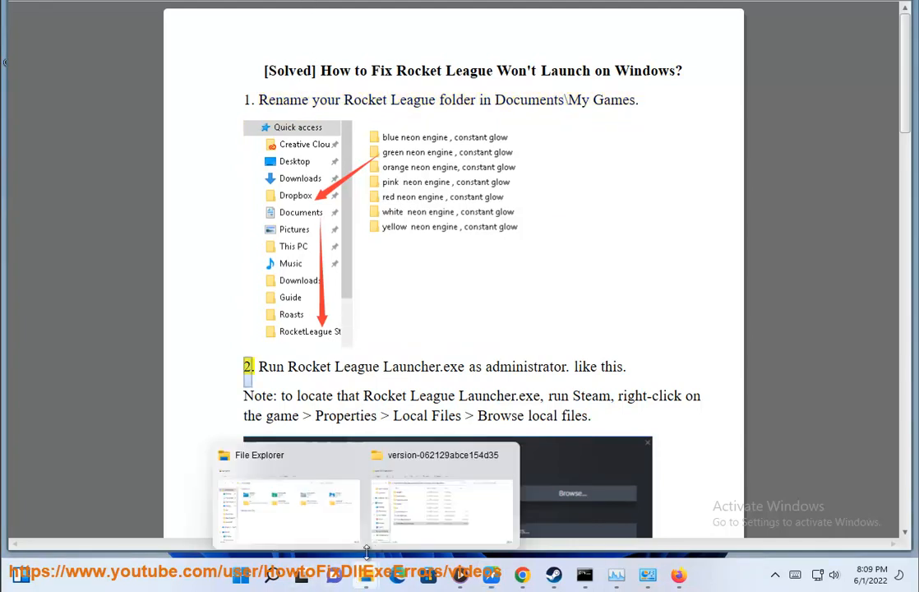
- Bring up File Explorer, view the Documents folder, and minimize Explorer to return to the guide
left_click(286, 502)
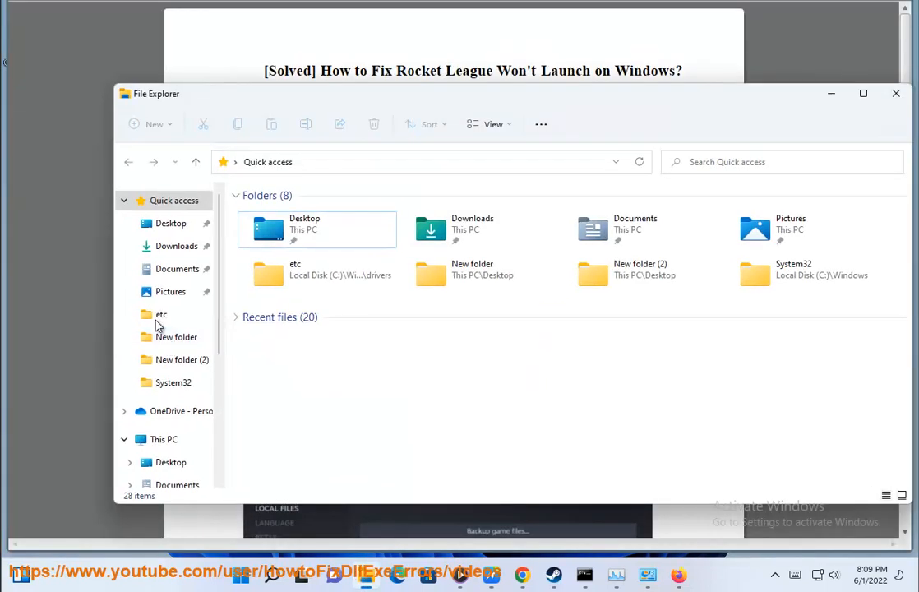
left_click(176, 268)
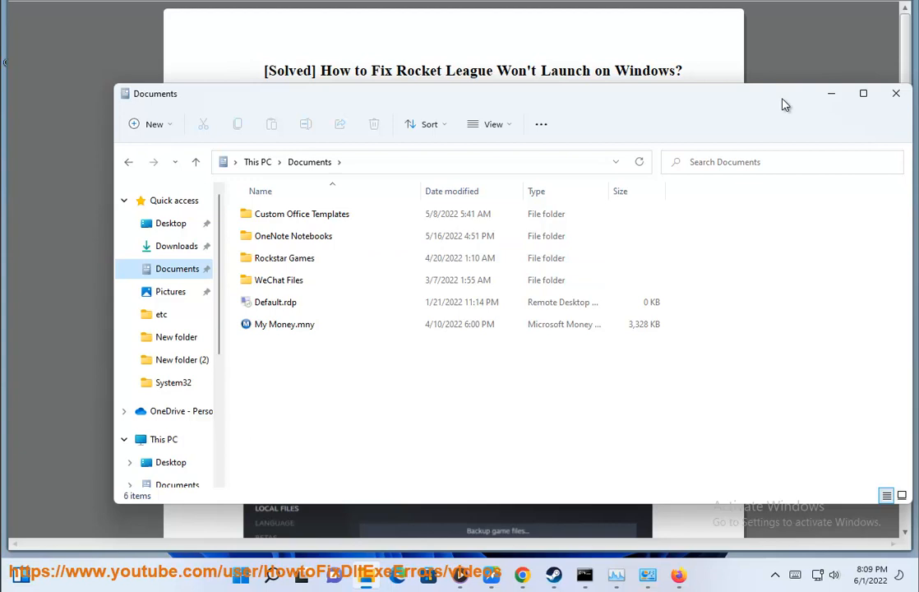
left_click(896, 93)
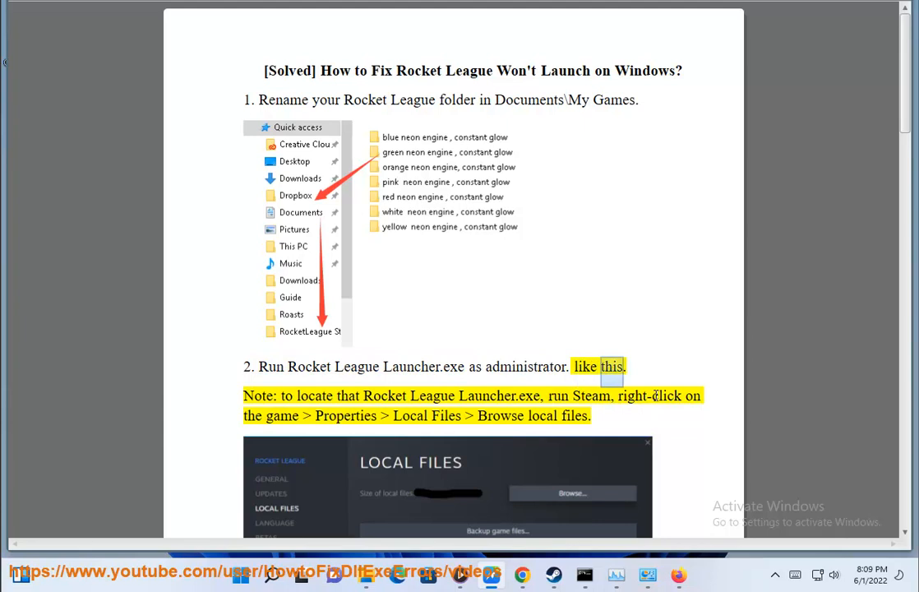
scroll("down", 3)
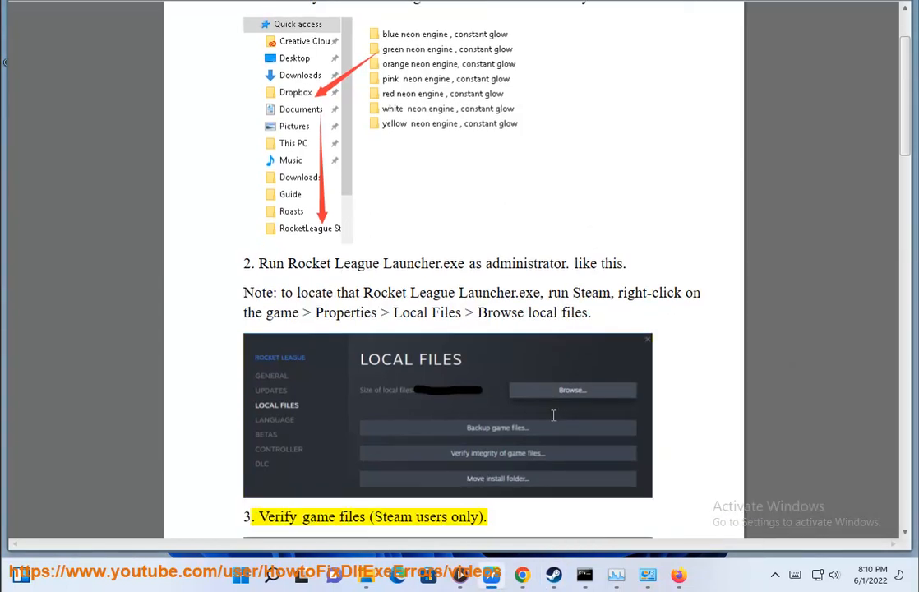
scroll("down", 3)
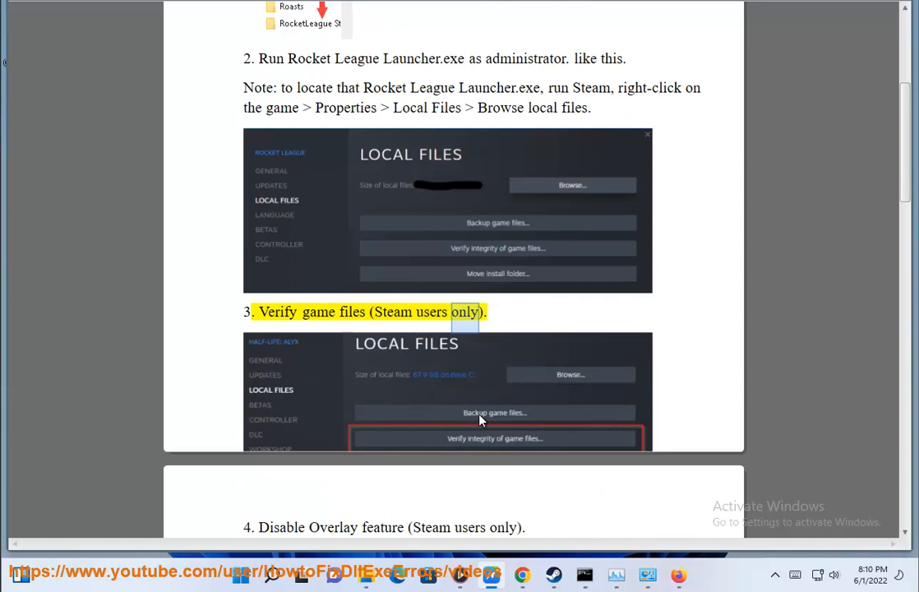
scroll("down", 3)
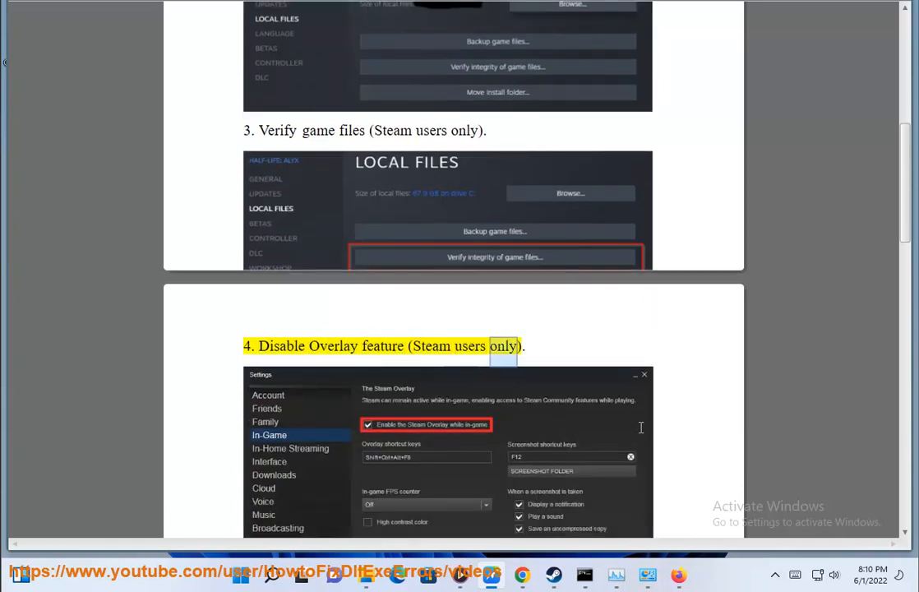
scroll("down", 3)
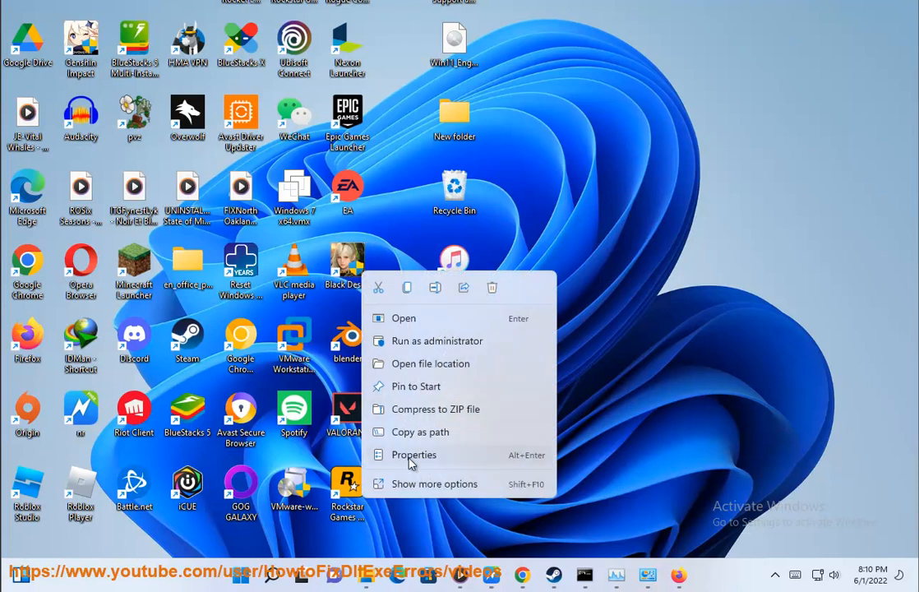
left_click(413, 454)
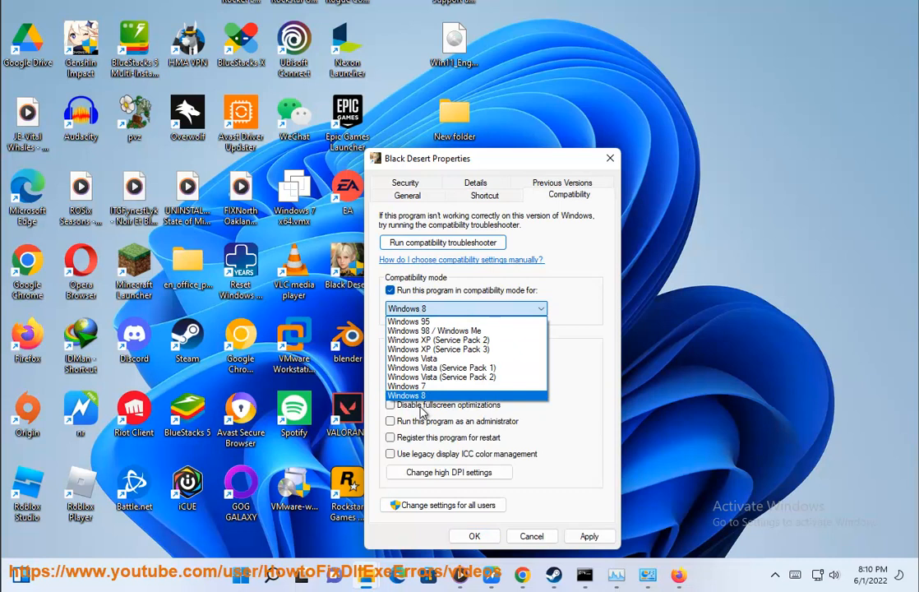
left_click(406, 395)
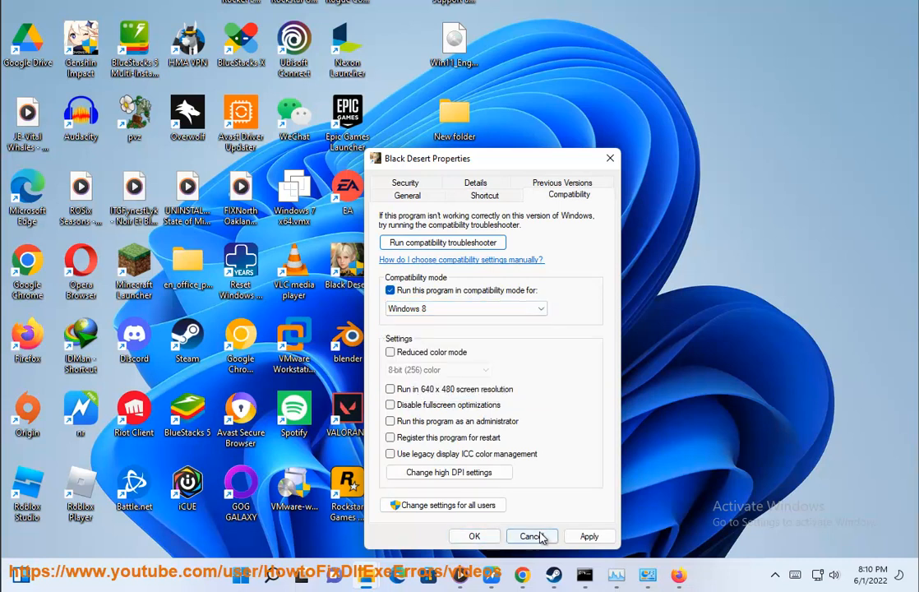
left_click(531, 536)
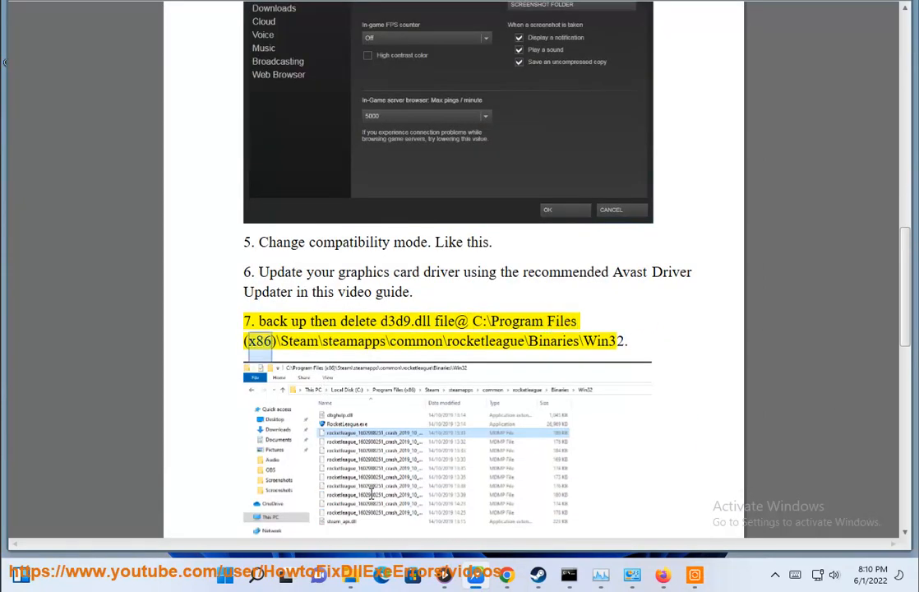
mouse_move(630, 415)
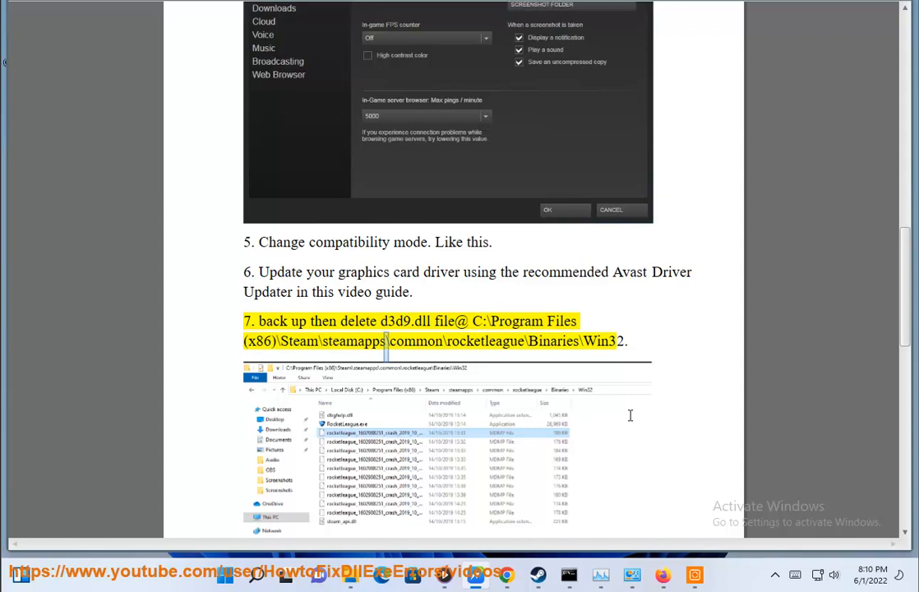
scroll("down", 3)
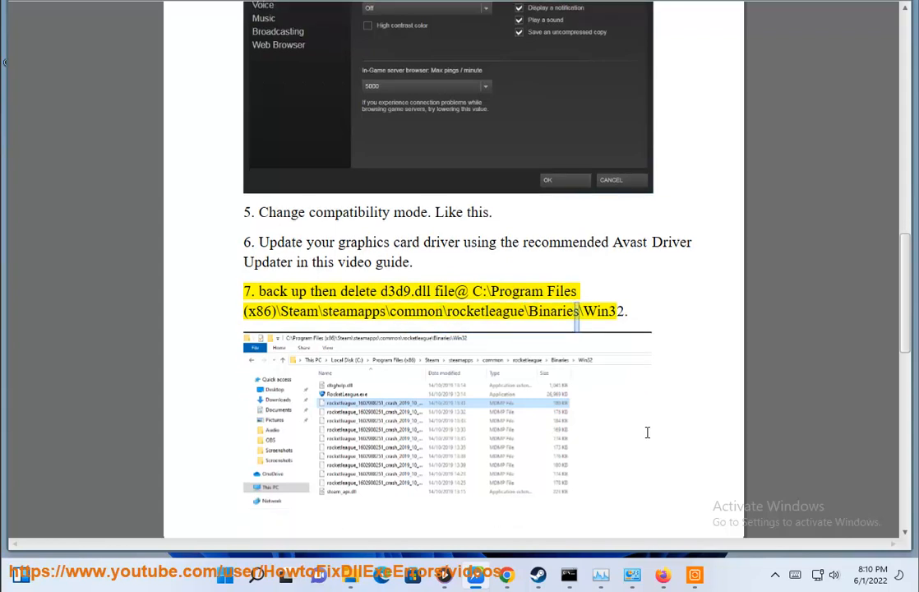